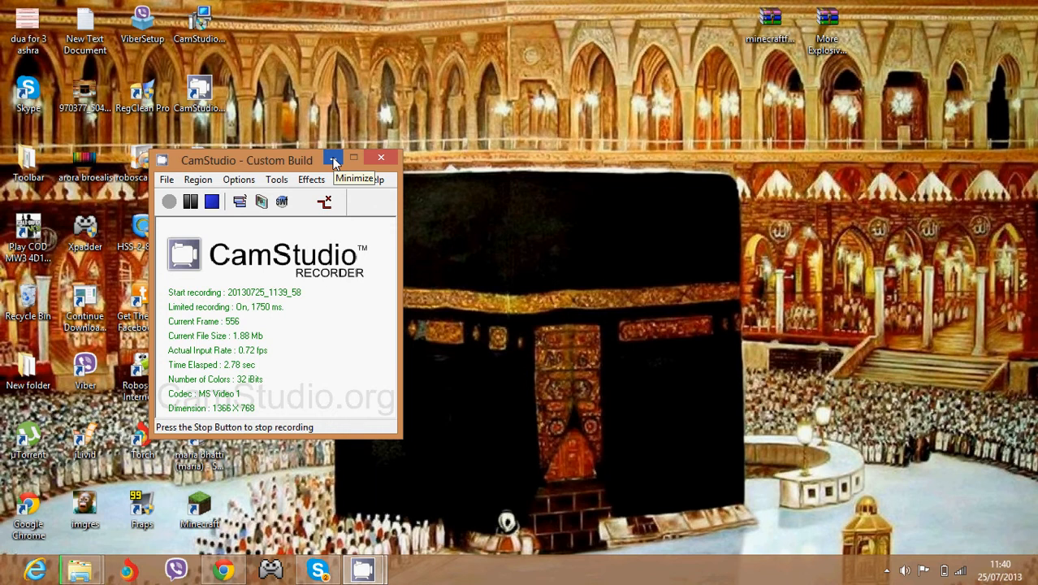
Minimize the CamStudio recorder window to reveal the desktop
click(330, 157)
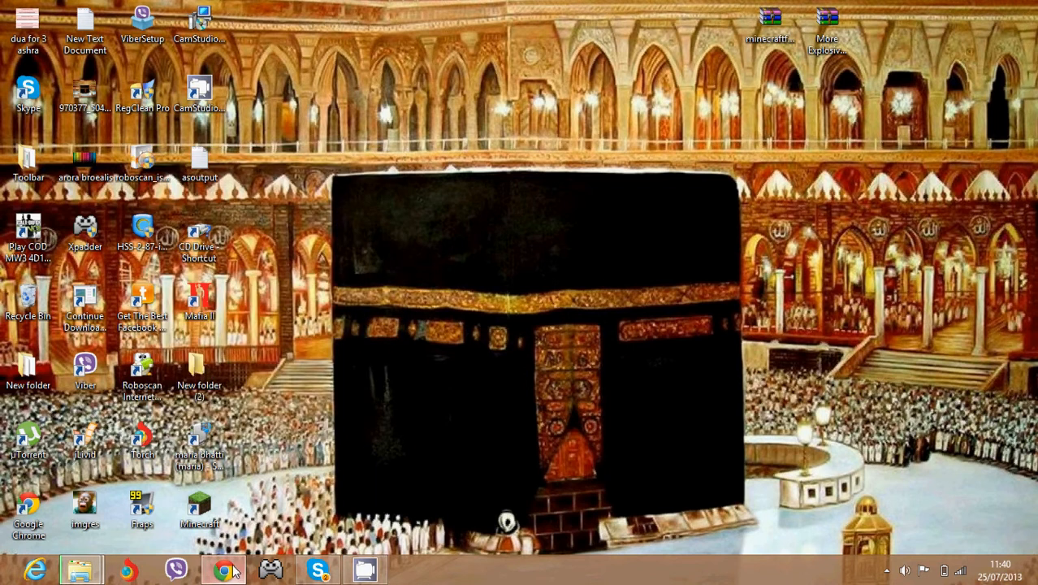
Bring Chrome forward and scroll the Minecraft 1.6.2 Cracked page to GET THIS TORRENT
click(221, 567)
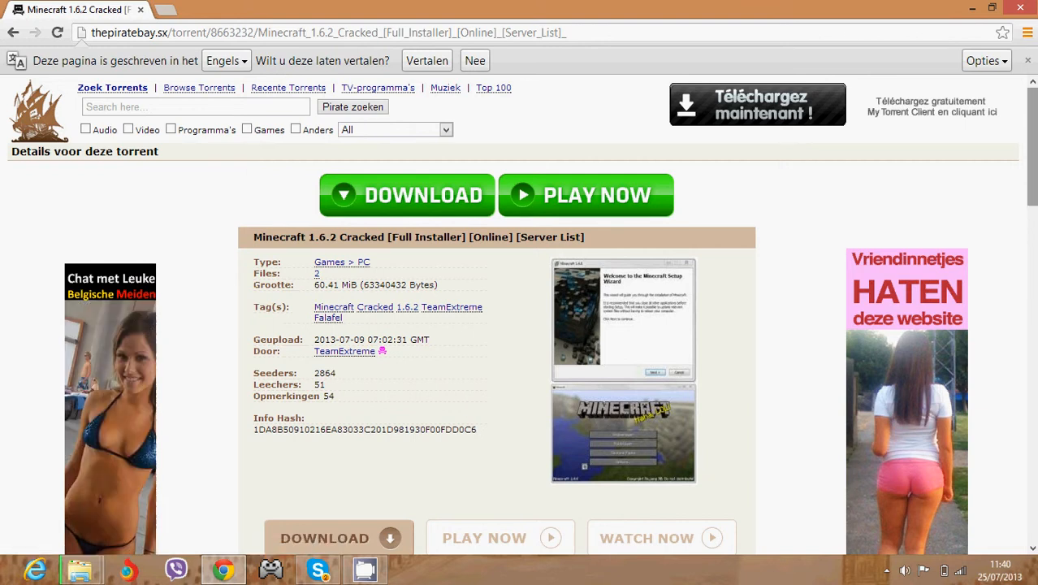
scroll(down, 3)
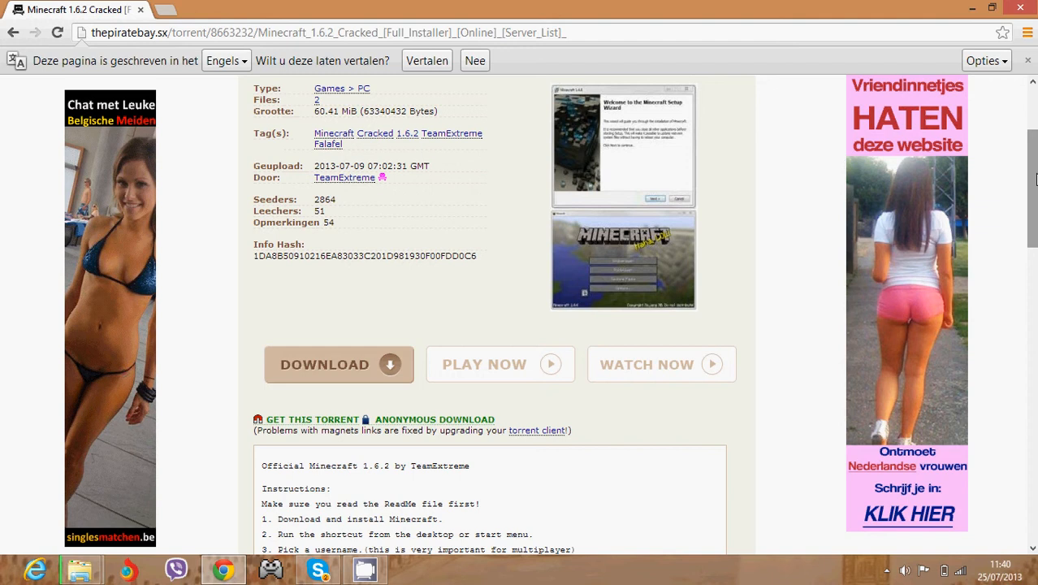
mouse_move(276, 419)
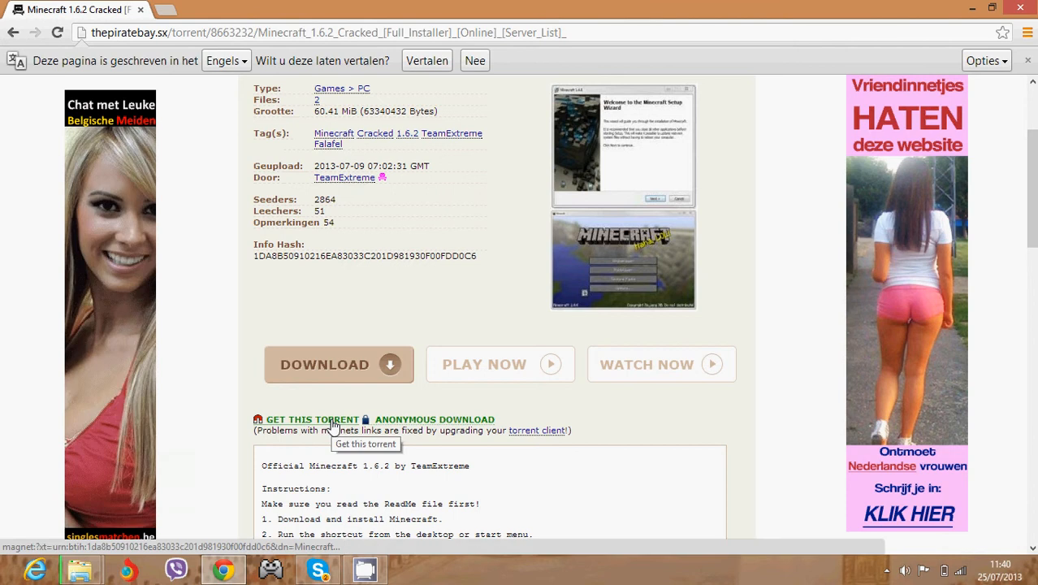
click(312, 419)
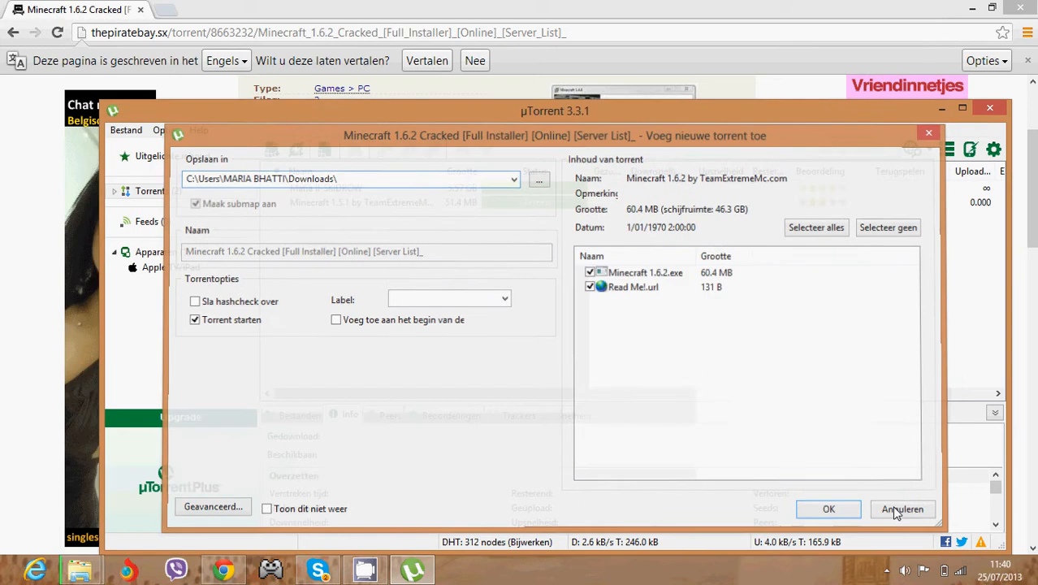
click(910, 508)
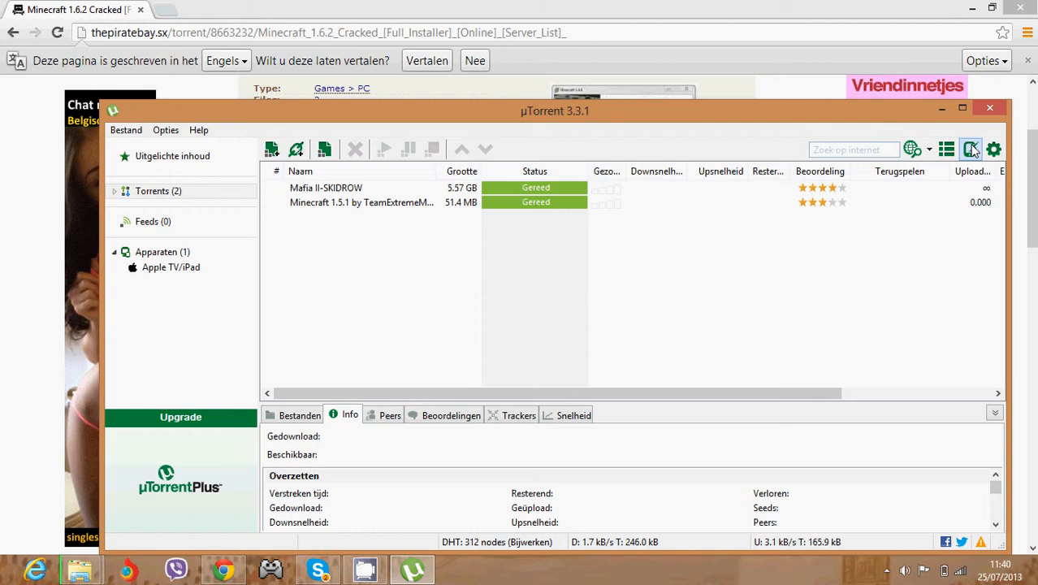
click(981, 110)
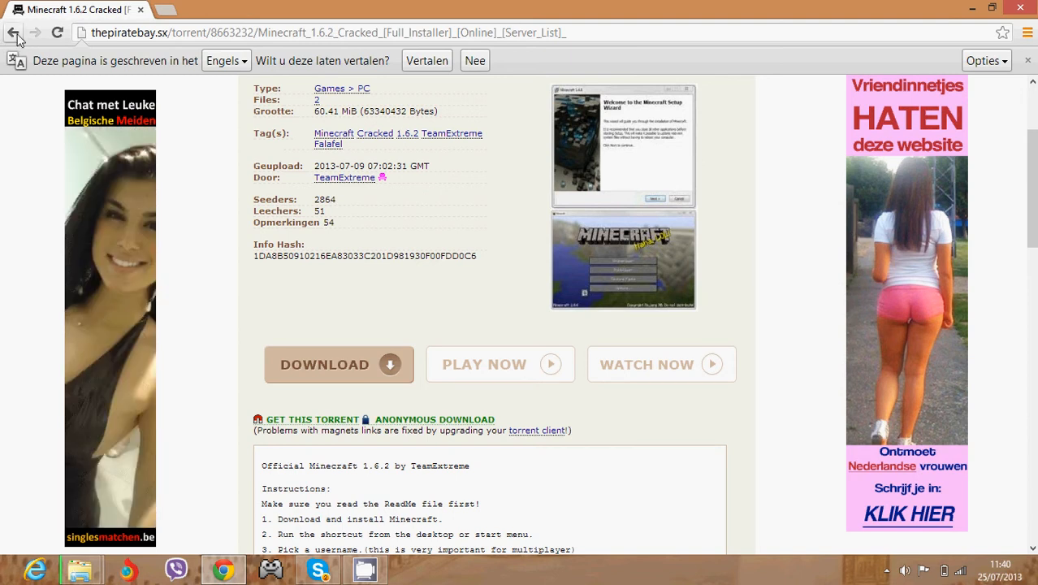
Go back to the Pirate Bay Top 100 PC games list and scroll through its entries
click(15, 39)
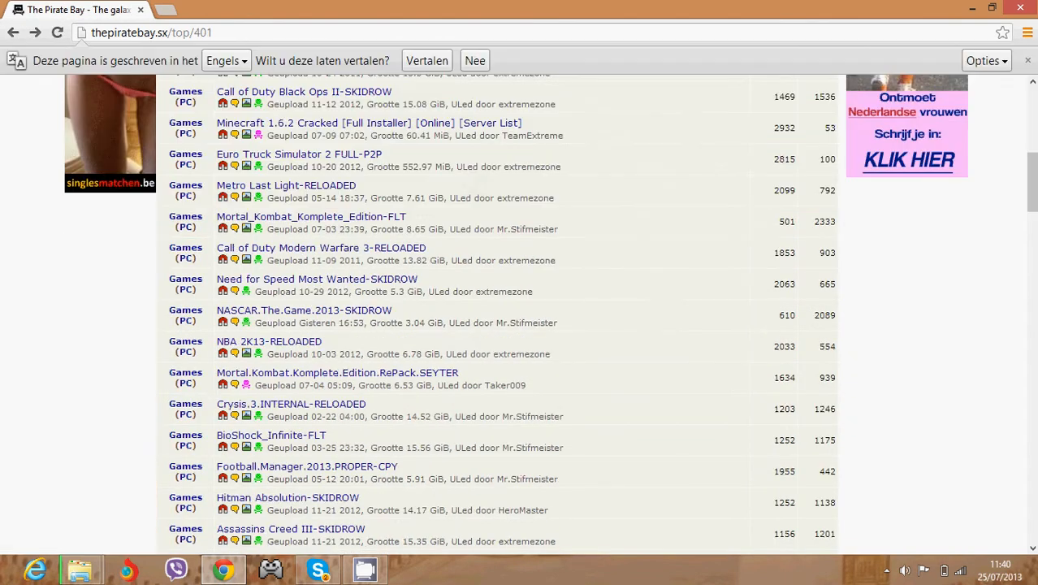
scroll(down, 3)
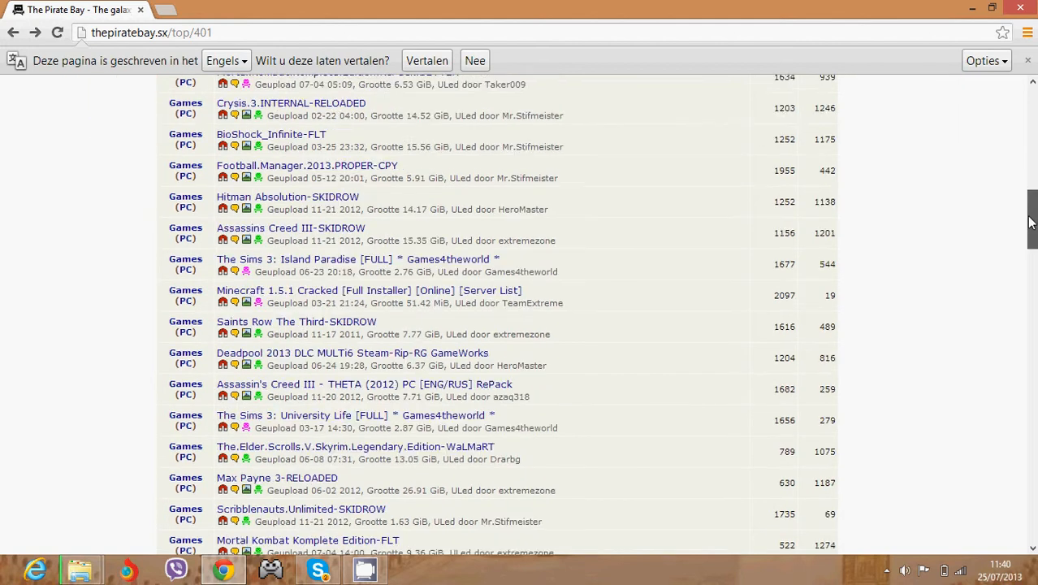
scroll(down, 3)
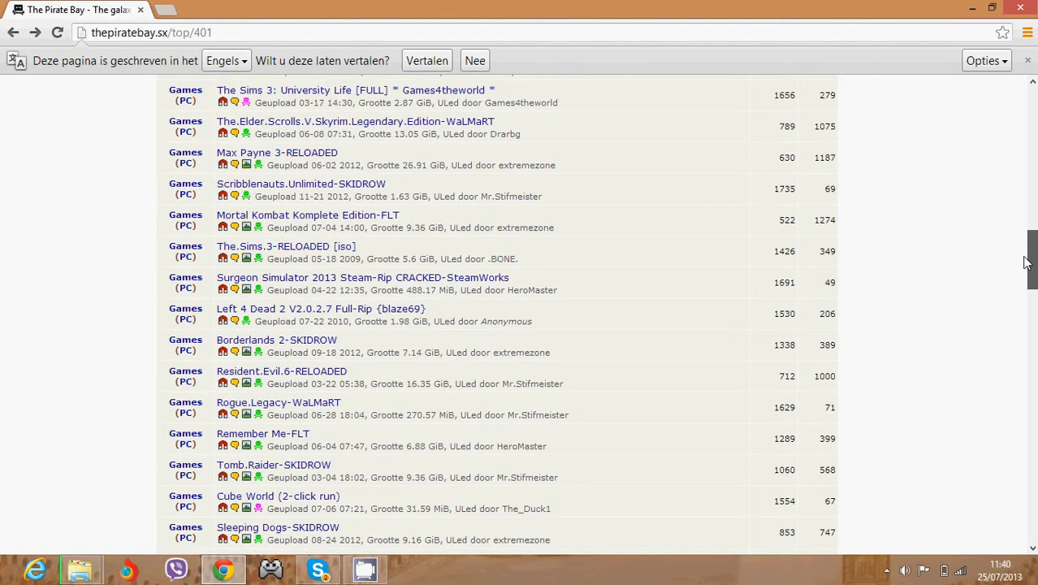
scroll(down, 3)
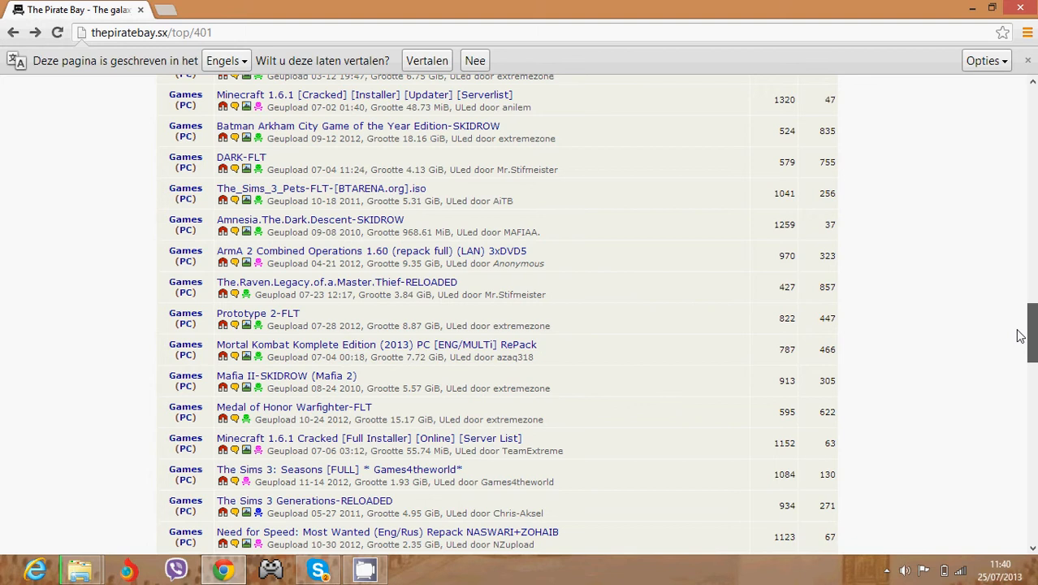
scroll(down, 3)
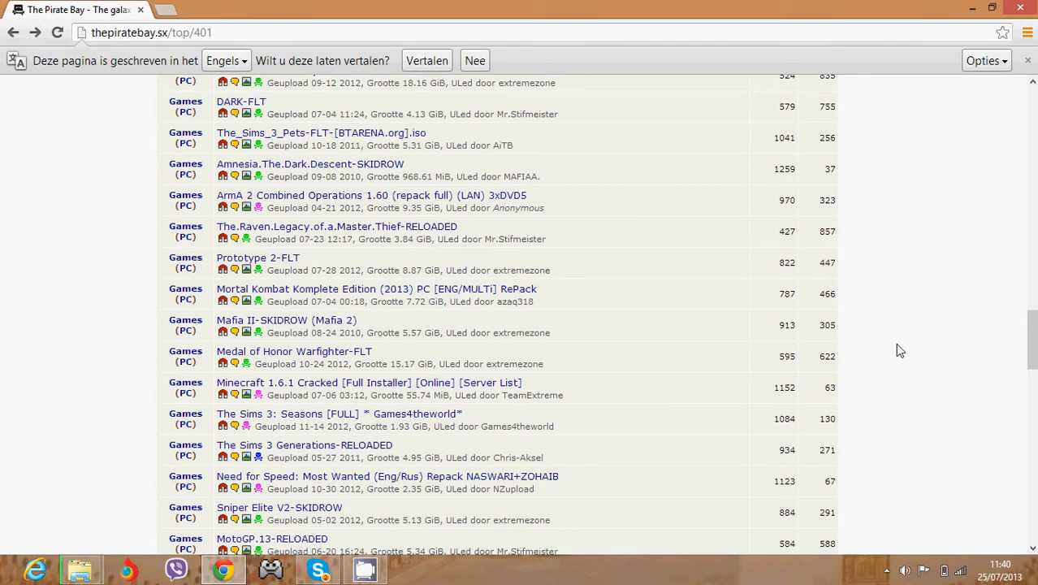
scroll(down, 3)
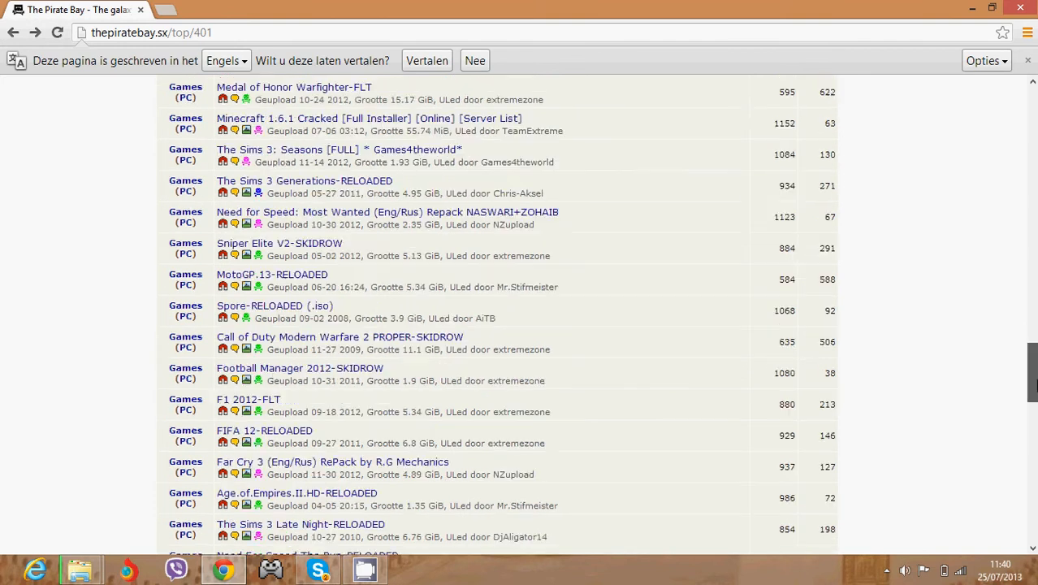
scroll(down, 3)
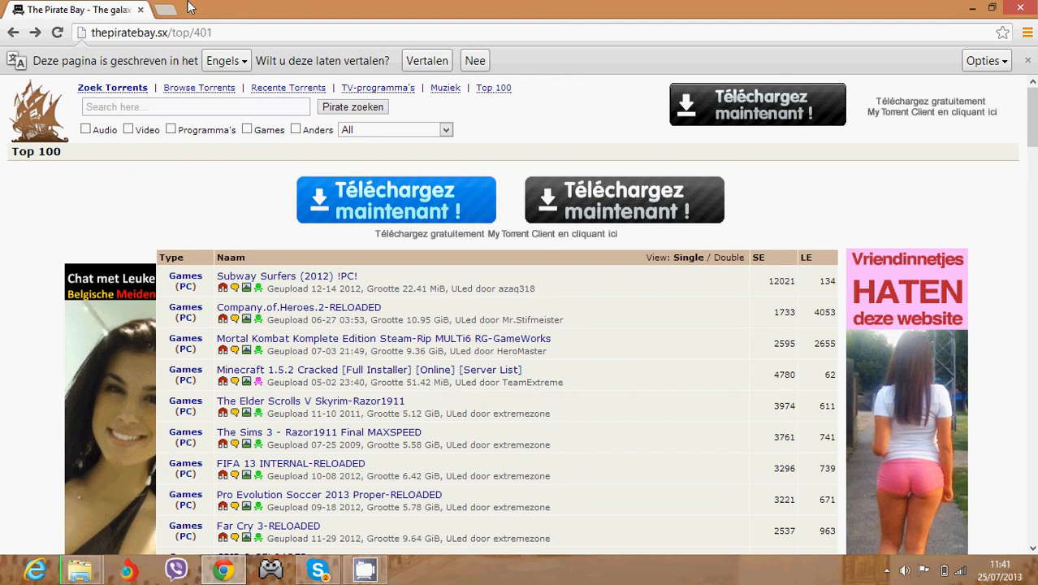
Open a new blank tab beside the Pirate Bay Top 100 tab
click(165, 11)
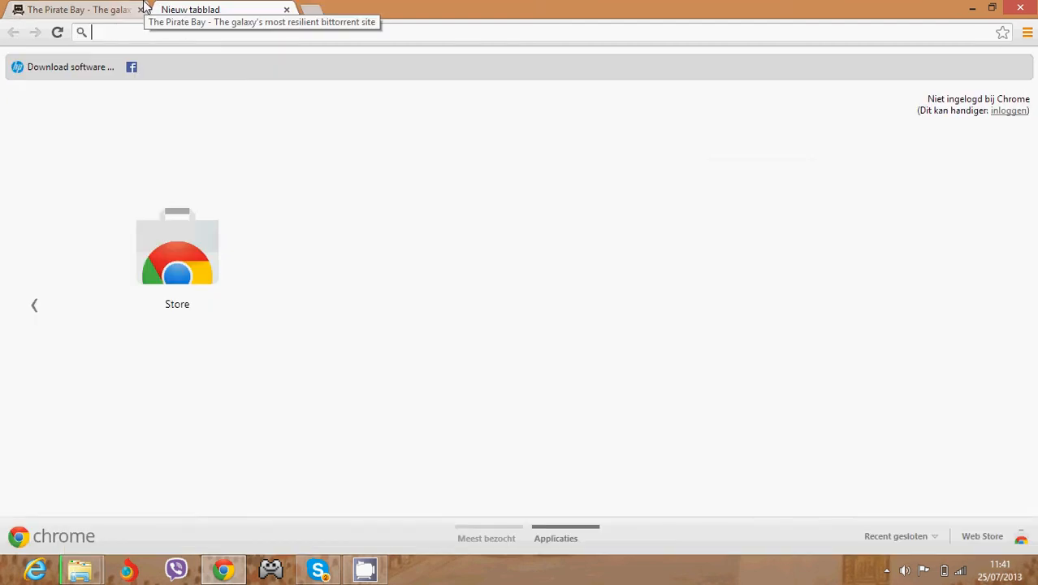
mouse_move(235, 17)
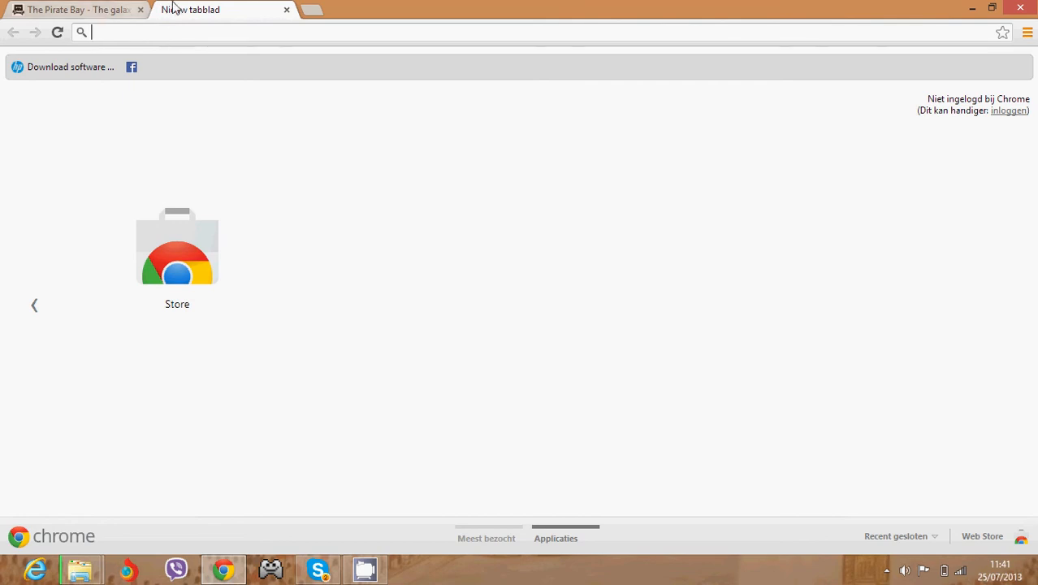
Switch to the Pirate Bay tab with 'minecraft' searched, then show hidden tray icons
click(77, 10)
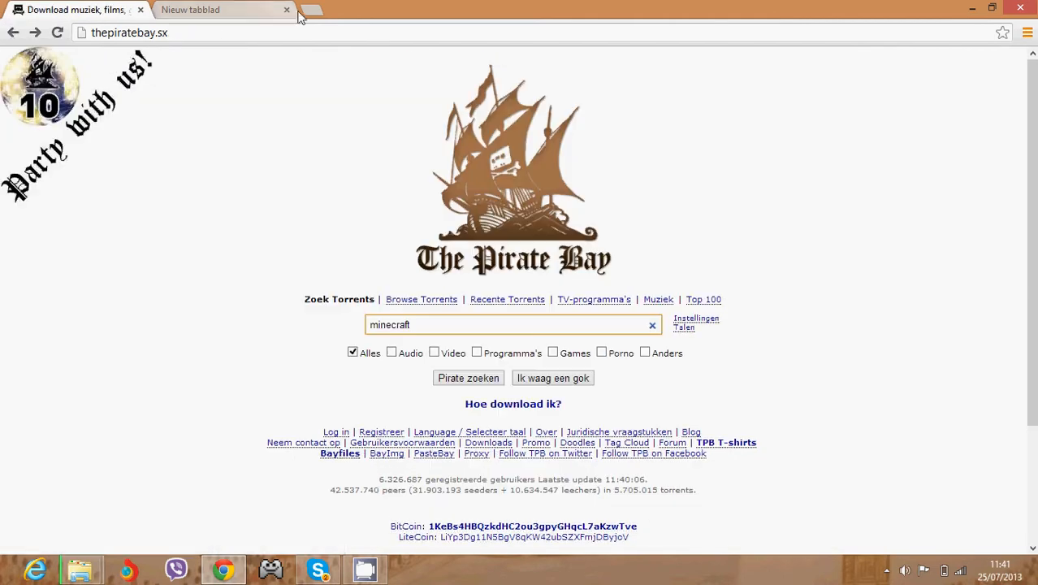
mouse_move(928, 561)
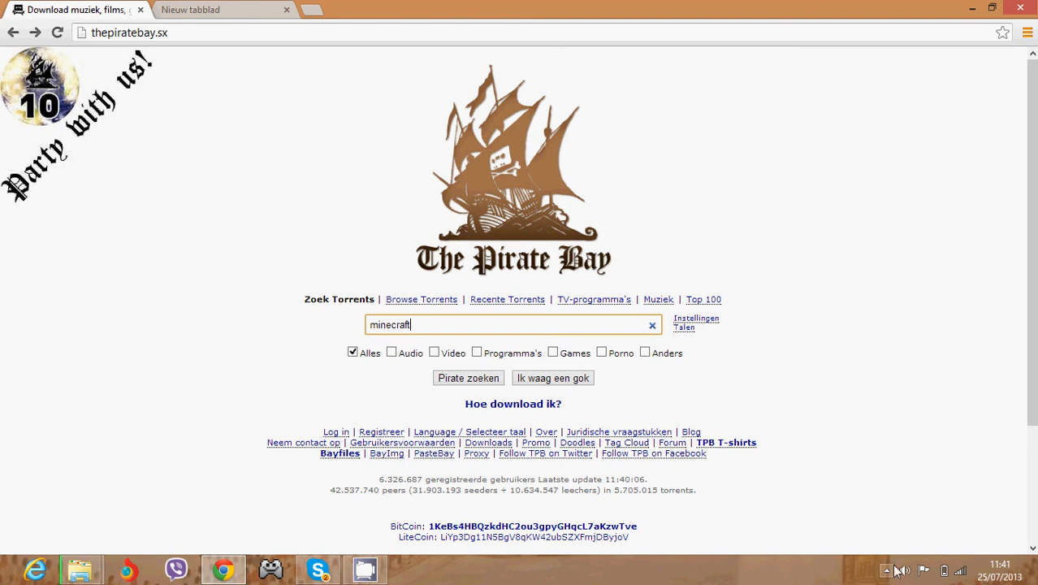
mouse_move(888, 570)
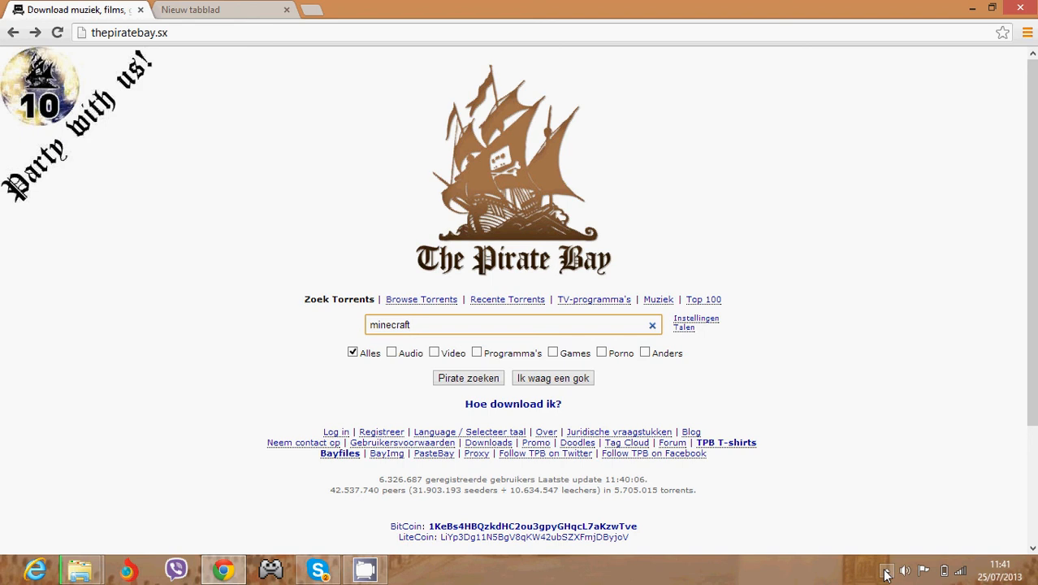
click(886, 576)
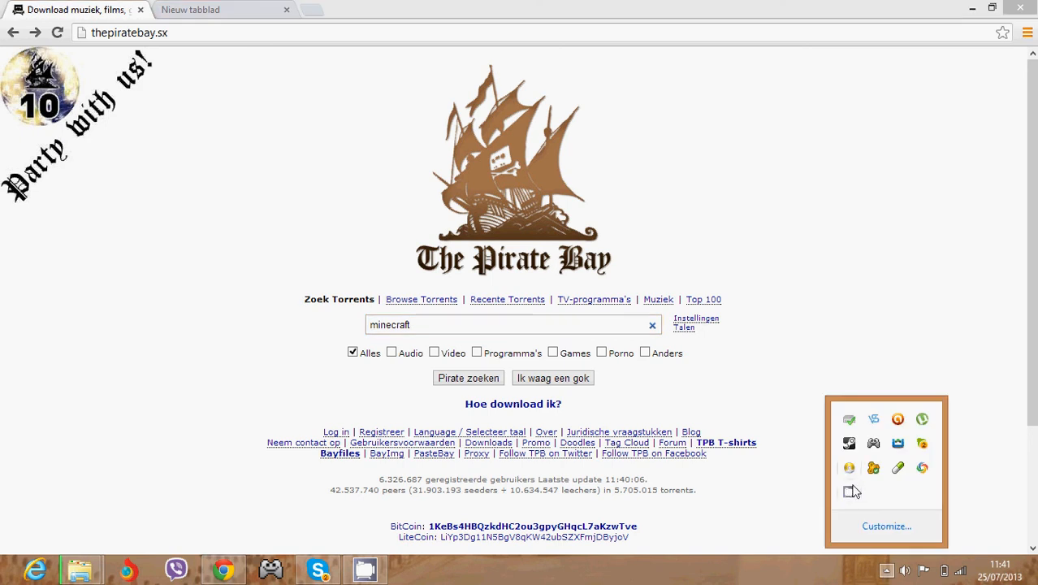